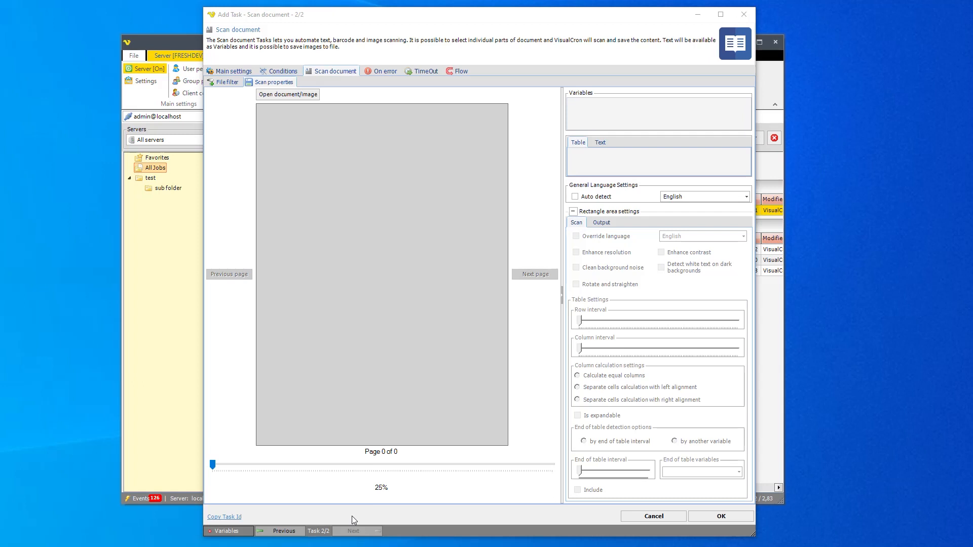
mouse_move(345, 514)
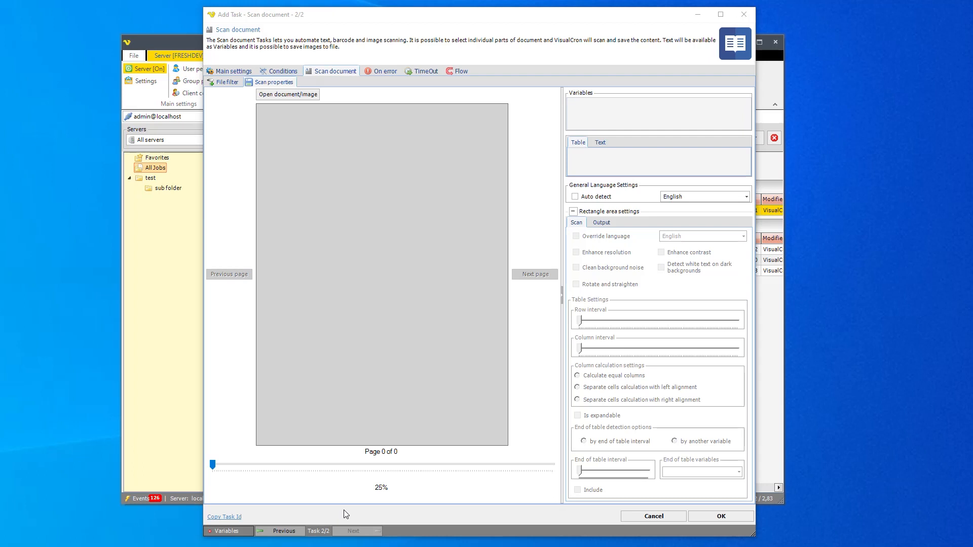
mouse_move(363, 469)
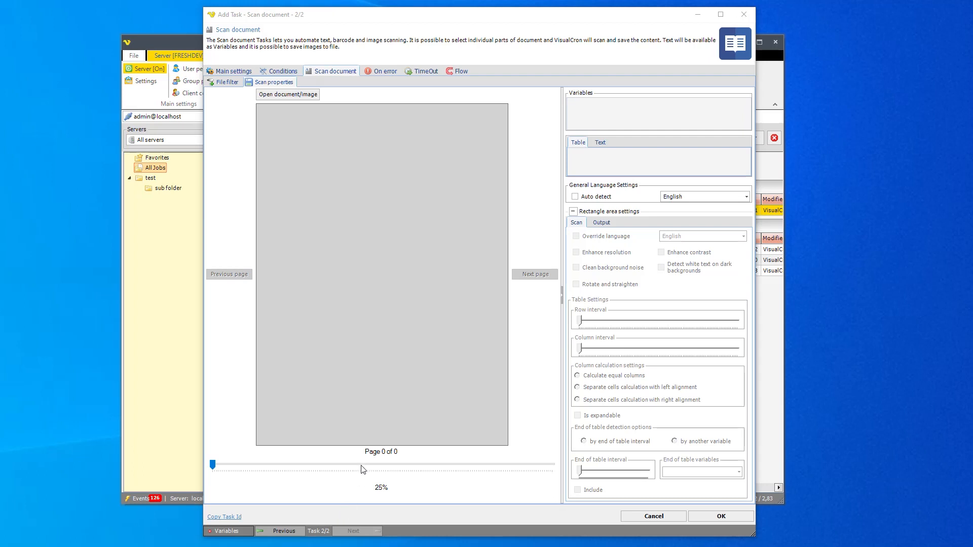
mouse_move(313, 97)
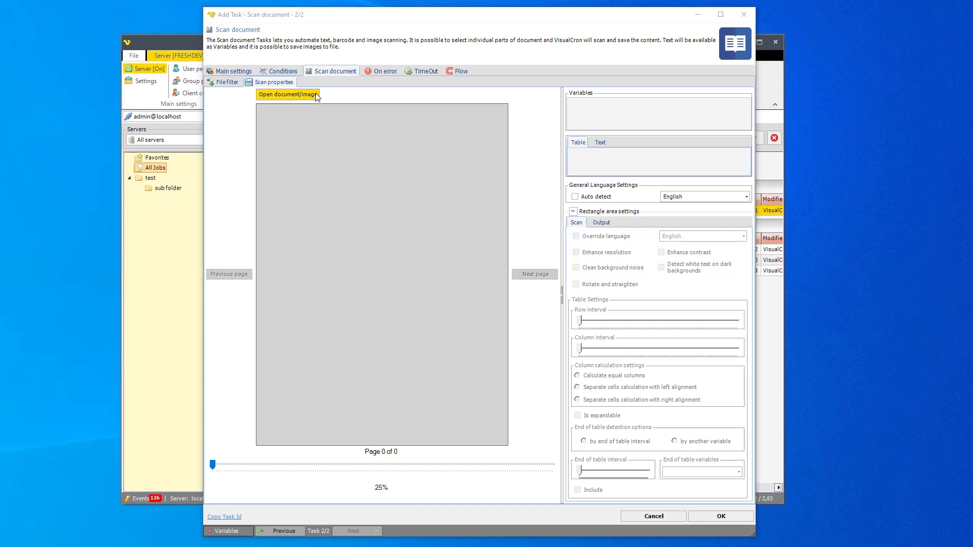
- Load the invoice PDF into the scan preview, showing page 1 of 2
left_click(287, 94)
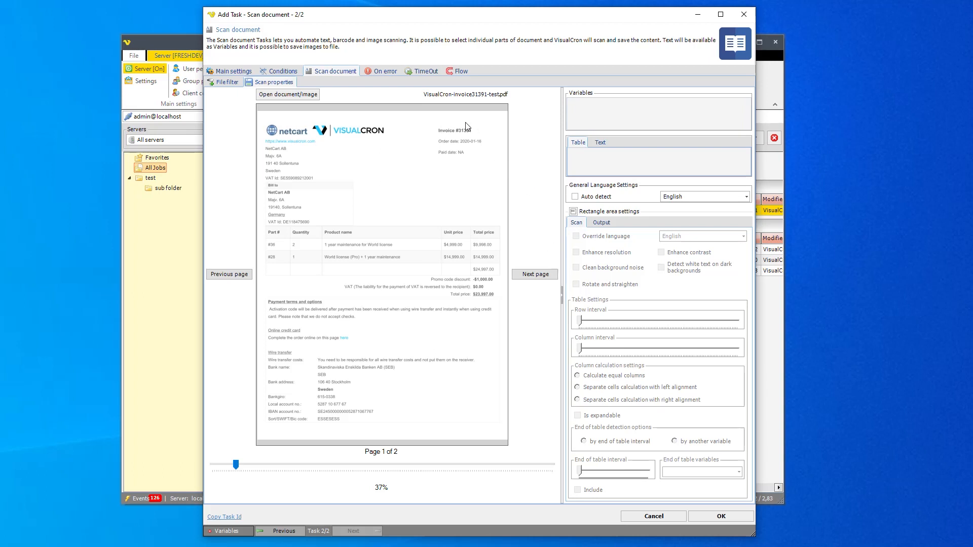
mouse_move(476, 136)
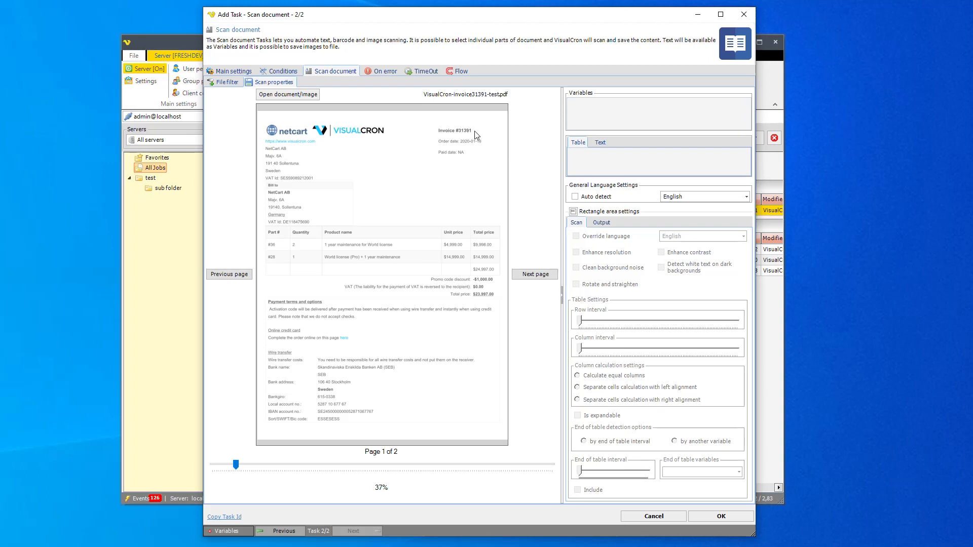
mouse_move(453, 131)
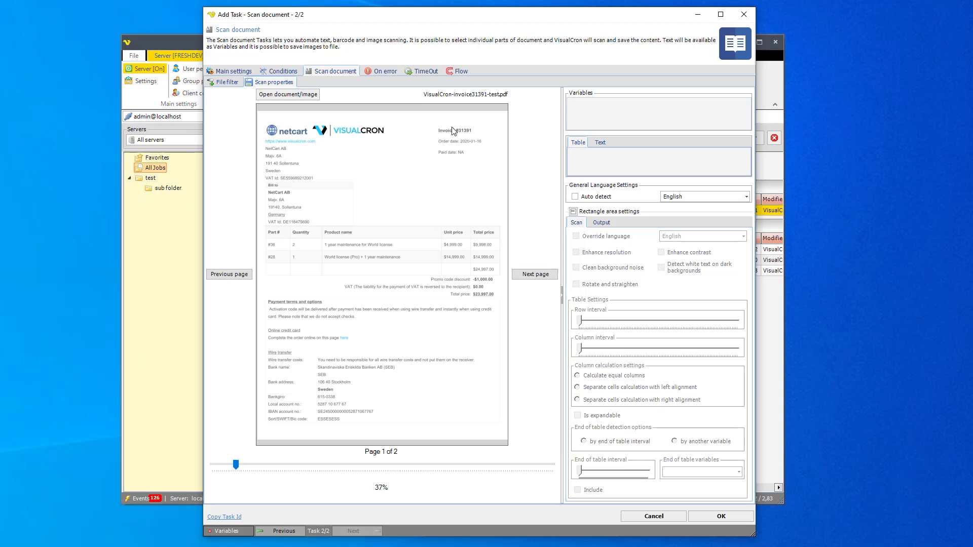
- Outline 'Invoice #31391' as a Text-type scan area named Variable0
left_click_drag(428, 121, 458, 137)
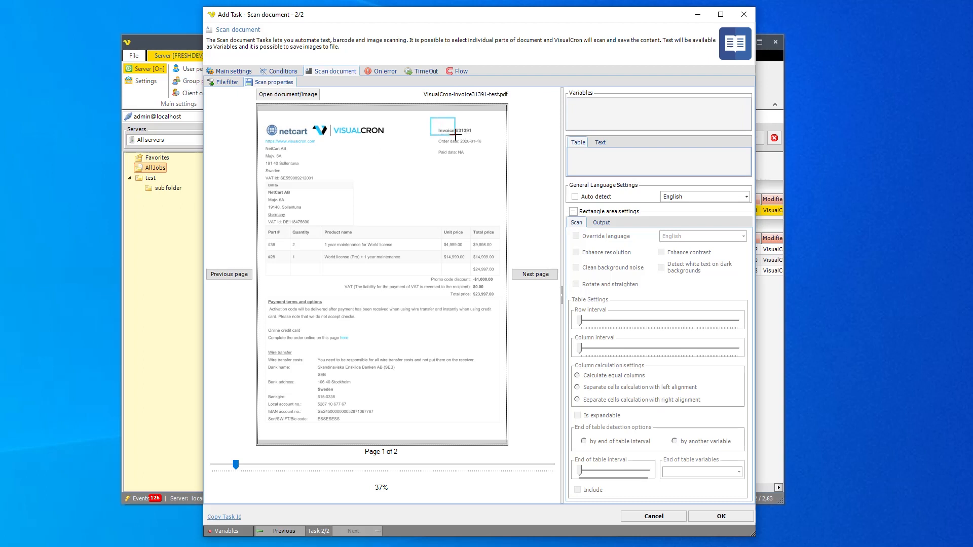
left_click_drag(431, 121, 483, 146)
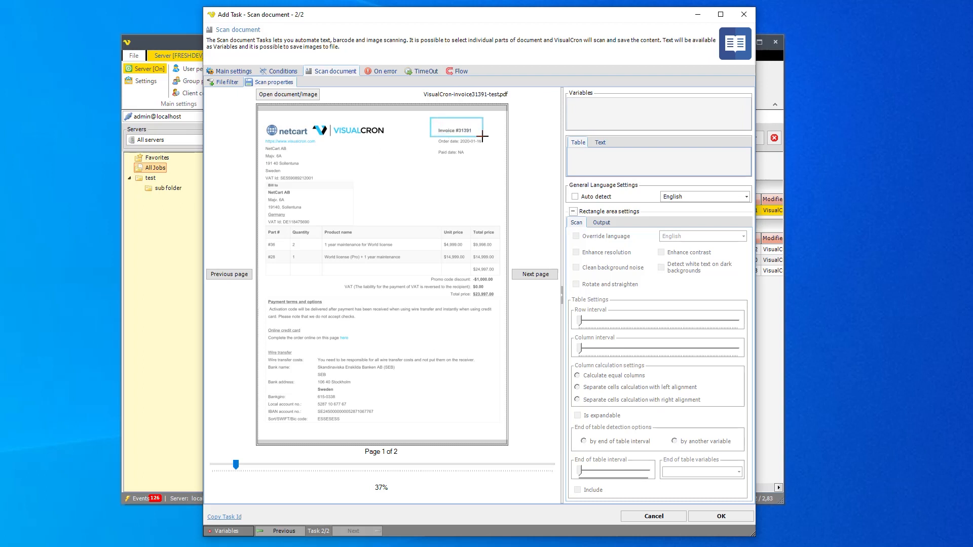
left_click_drag(431, 124, 483, 136)
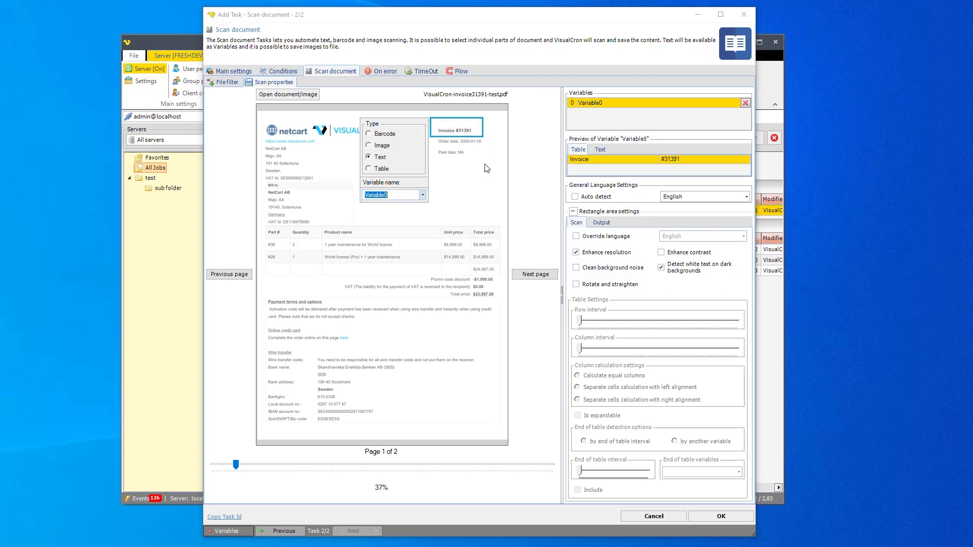
mouse_move(497, 168)
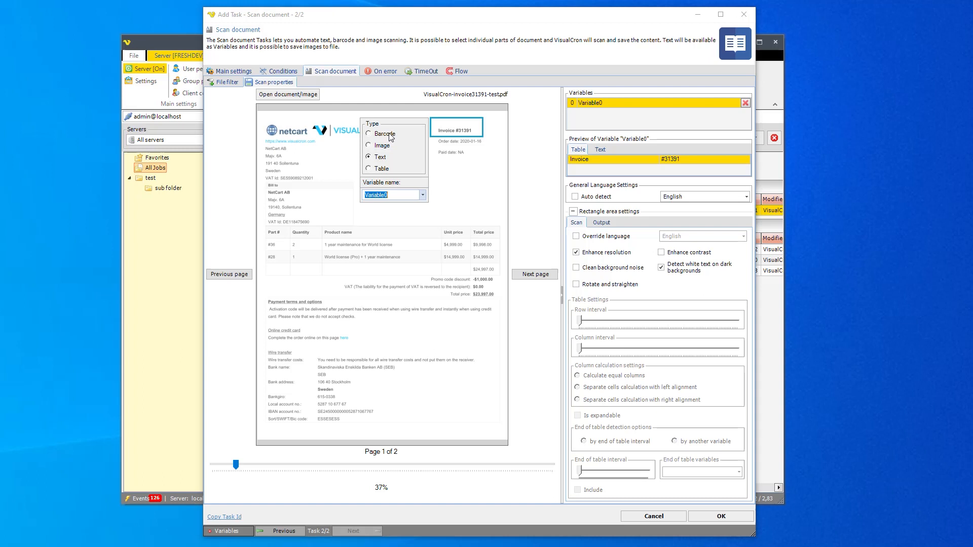
mouse_move(392, 142)
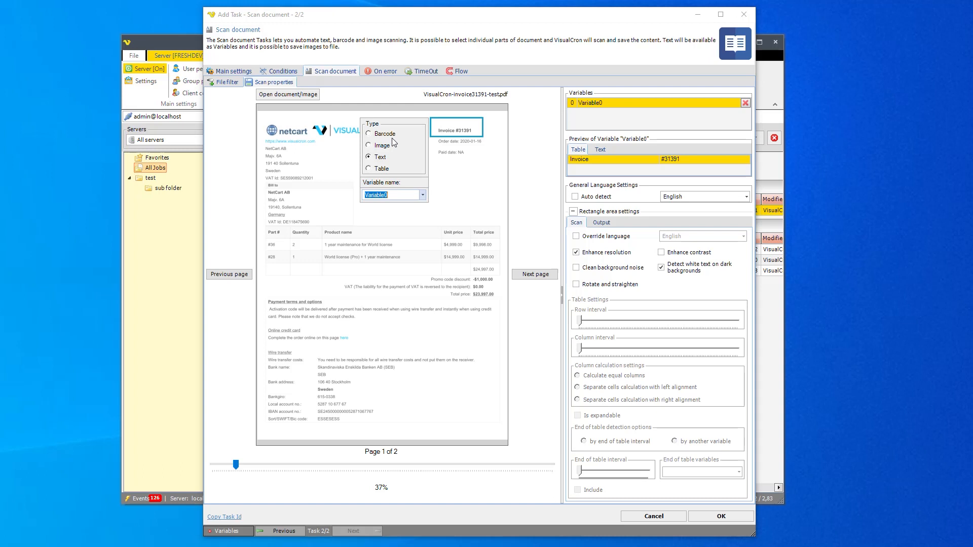
mouse_move(388, 179)
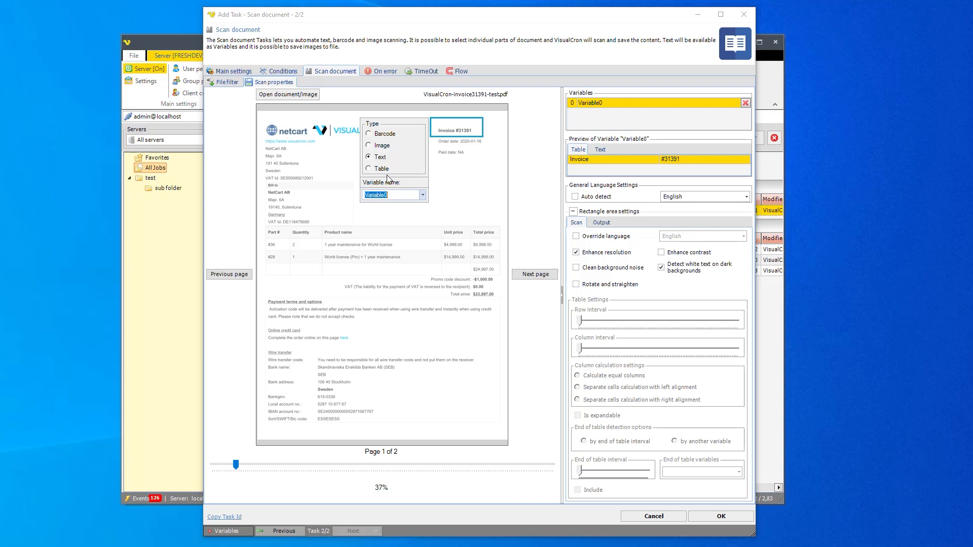
mouse_move(395, 152)
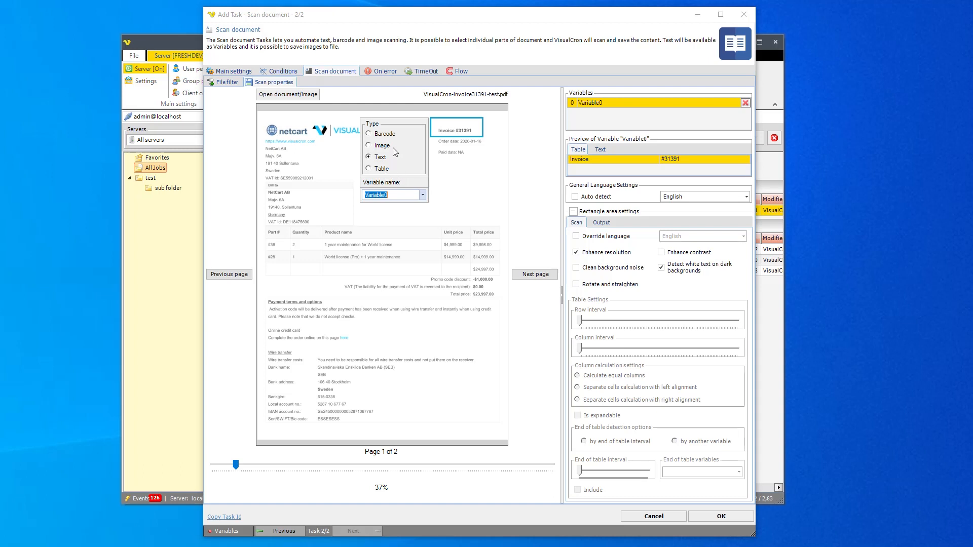
mouse_move(397, 141)
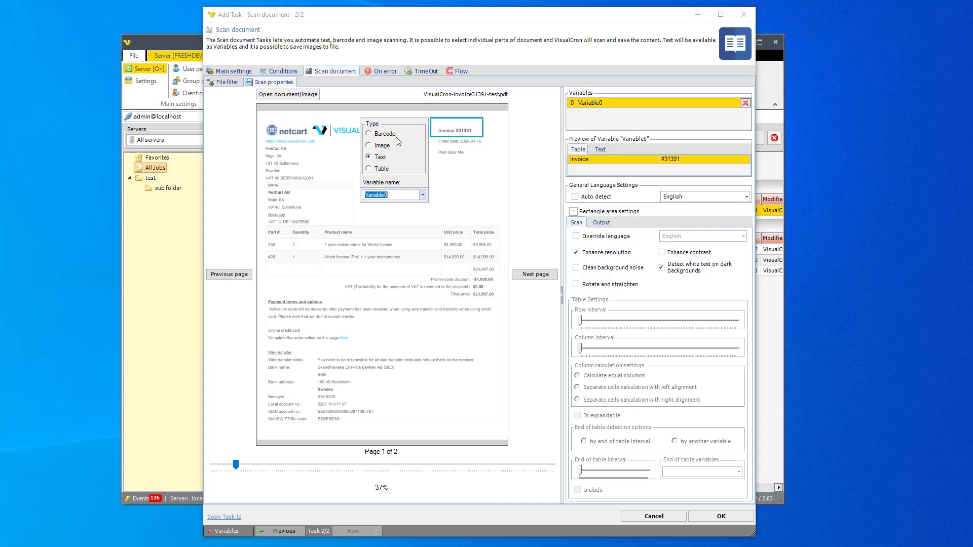
mouse_move(272, 301)
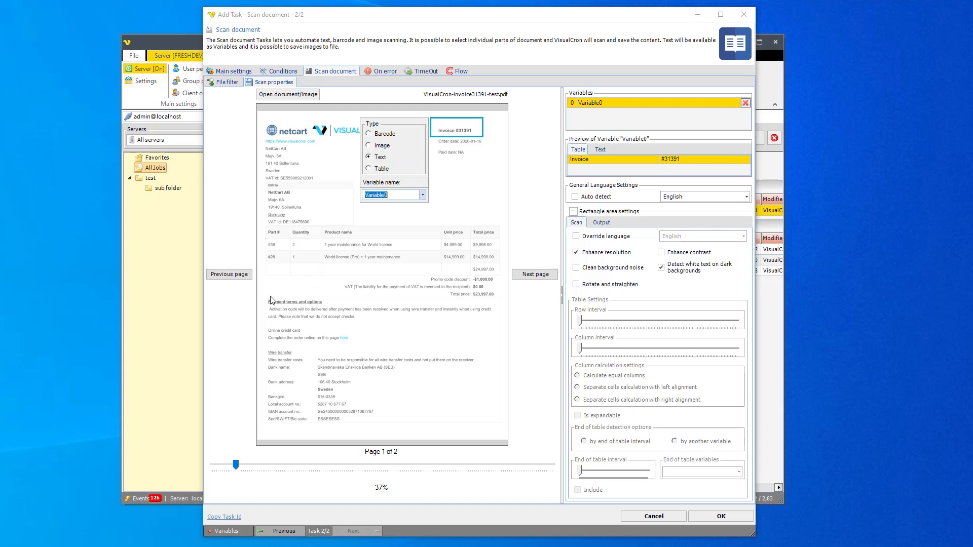
- Capture the payment-terms paragraph as Variable1 in plain text, then begin outlining the product table
left_click_drag(267, 309, 432, 321)
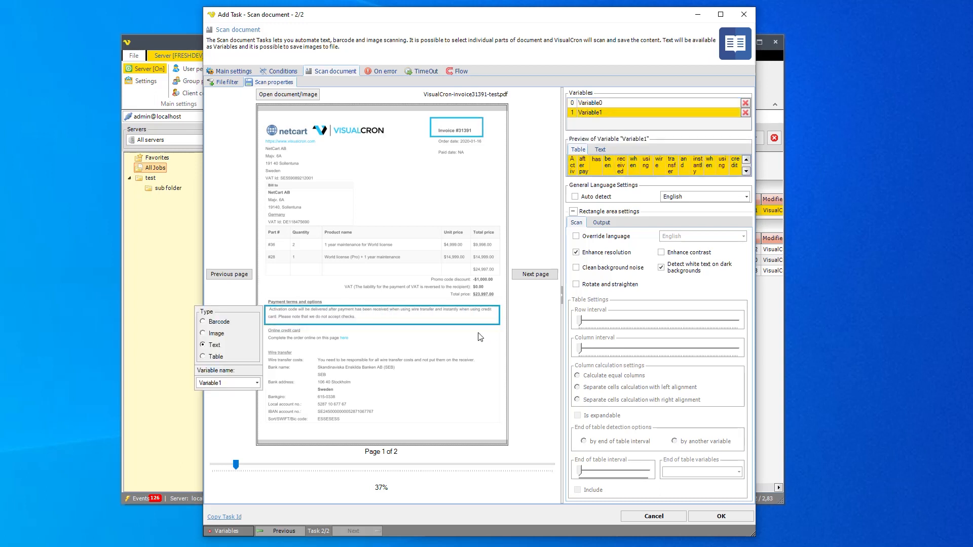
left_click(600, 149)
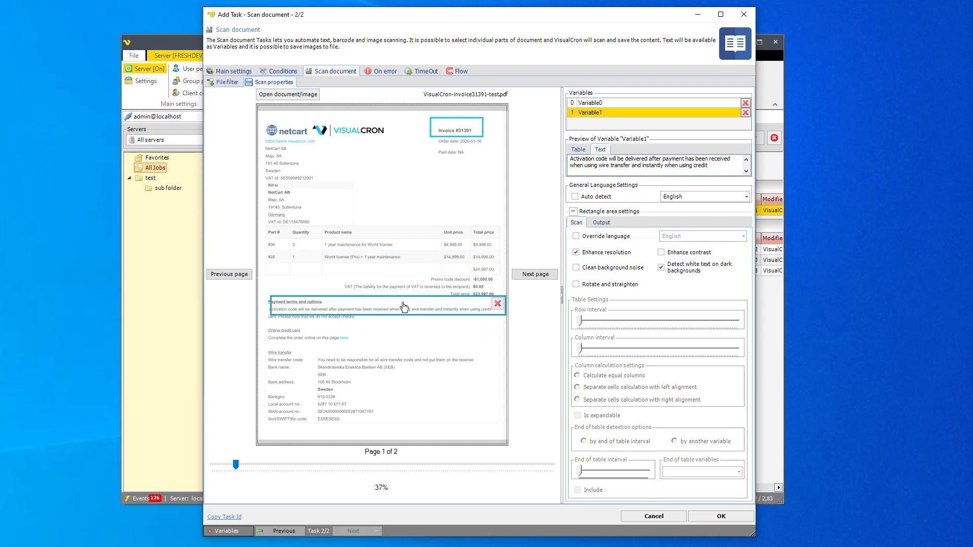
left_click(404, 309)
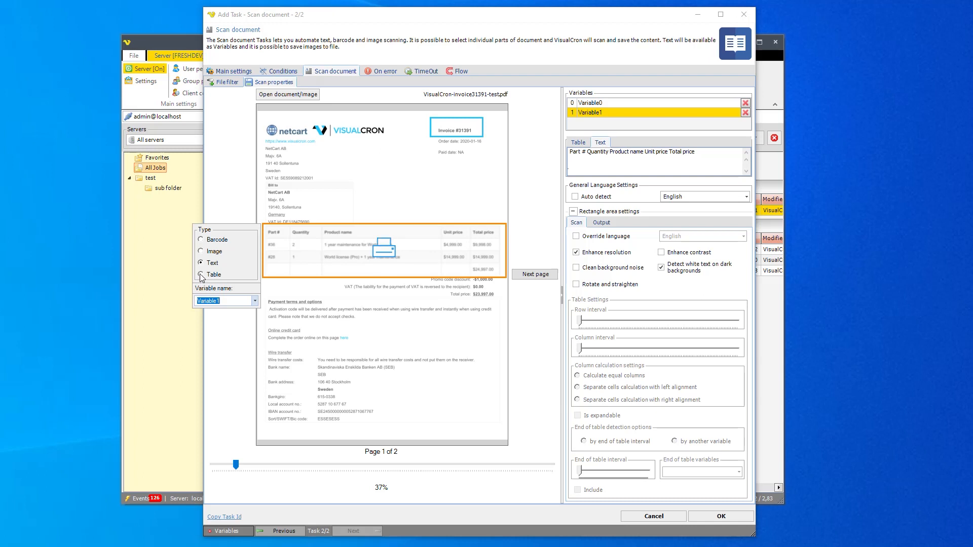
- Switch Variable1's area Type to Table so line items preview as rows
left_click(201, 275)
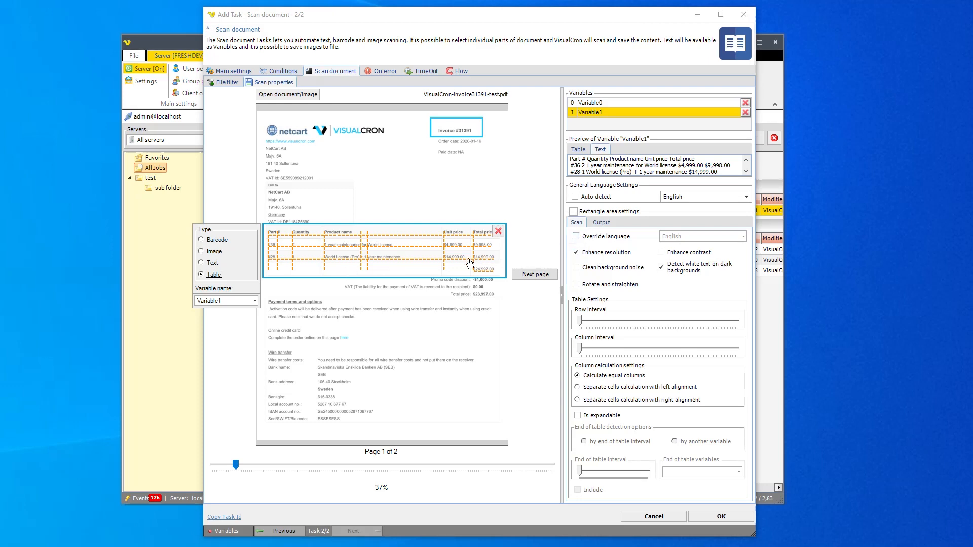
mouse_move(404, 265)
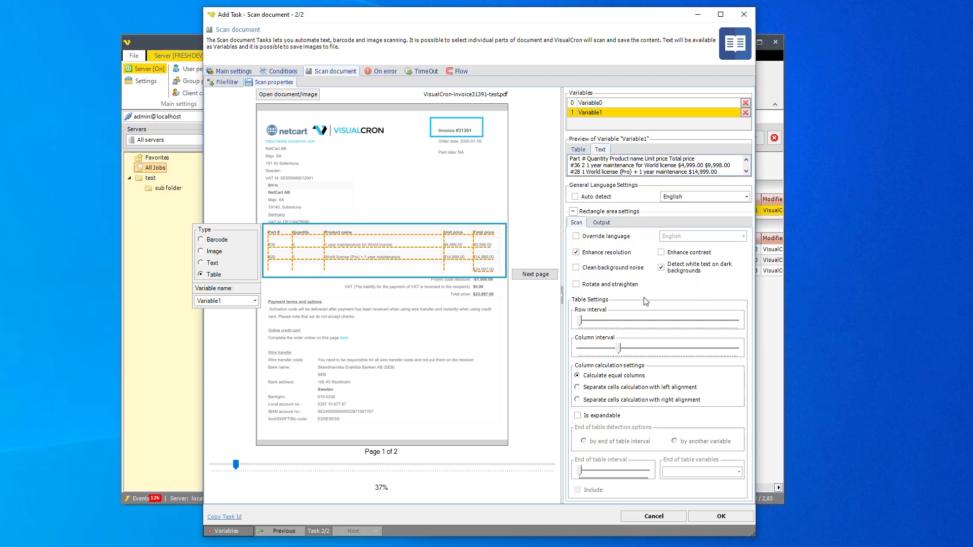
mouse_move(464, 211)
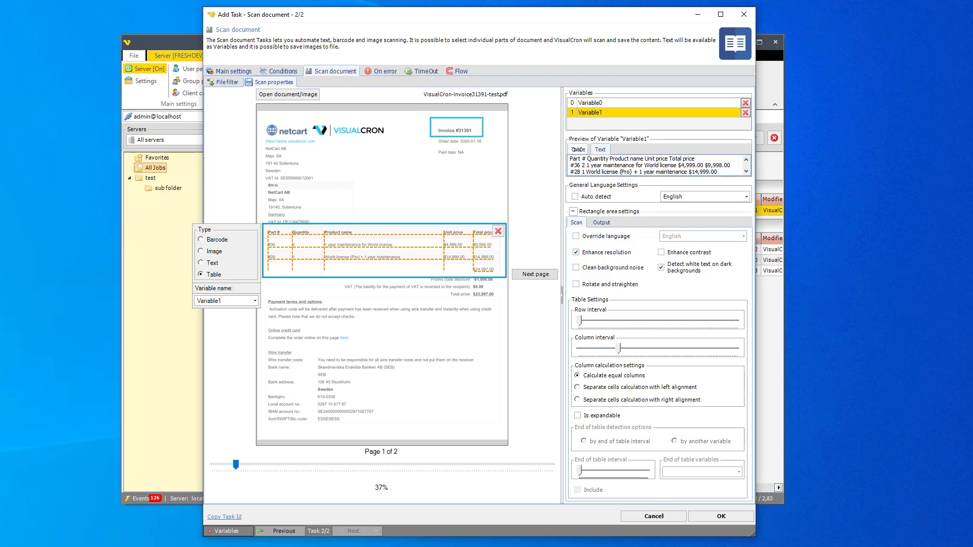
left_click(578, 149)
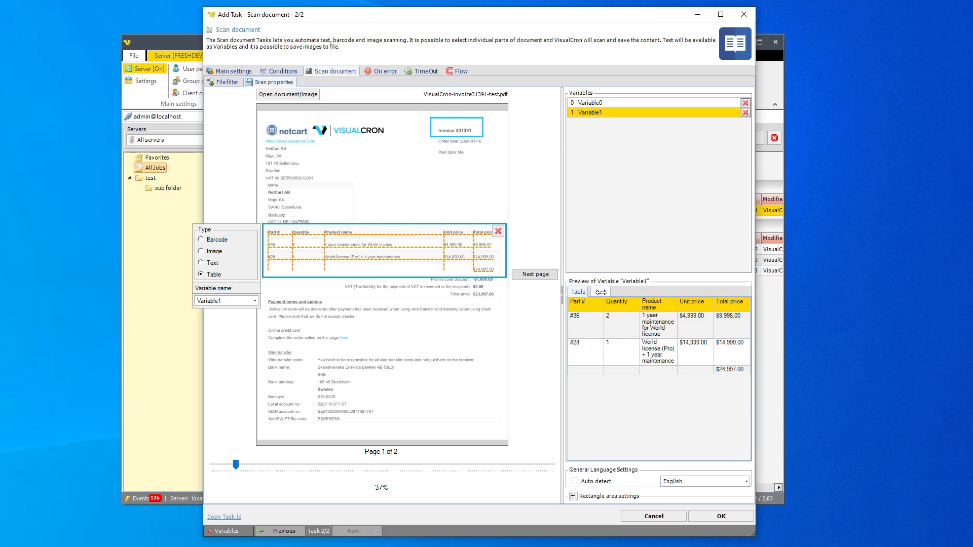
left_click(600, 292)
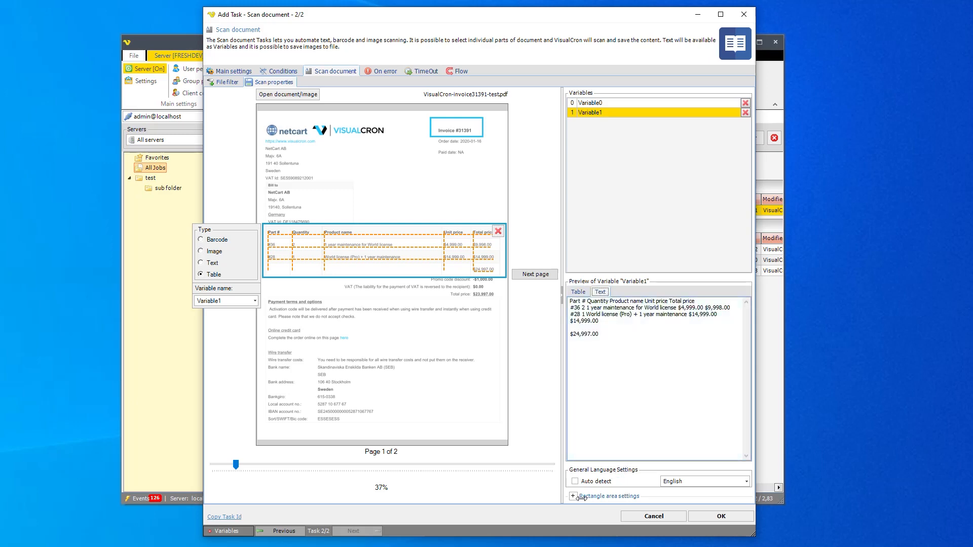
left_click(574, 496)
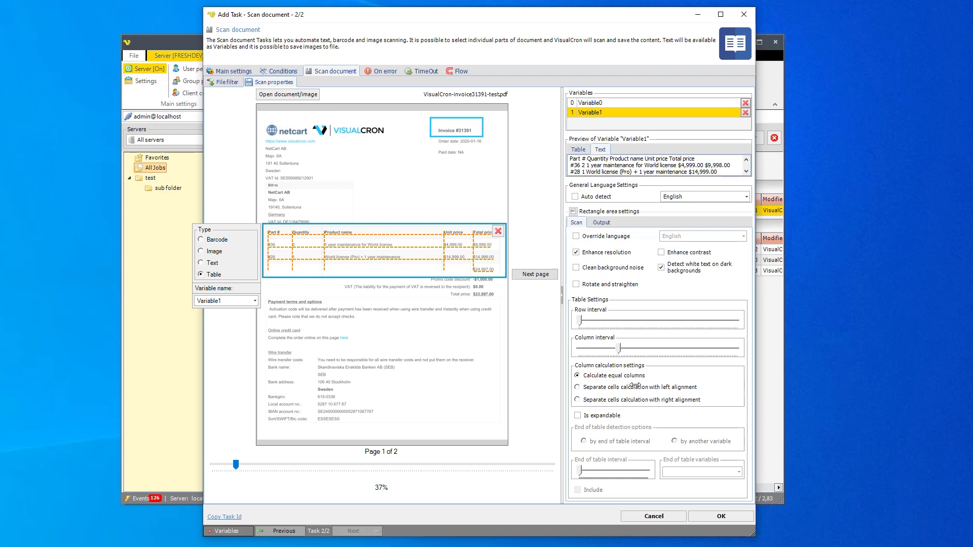
left_click(601, 223)
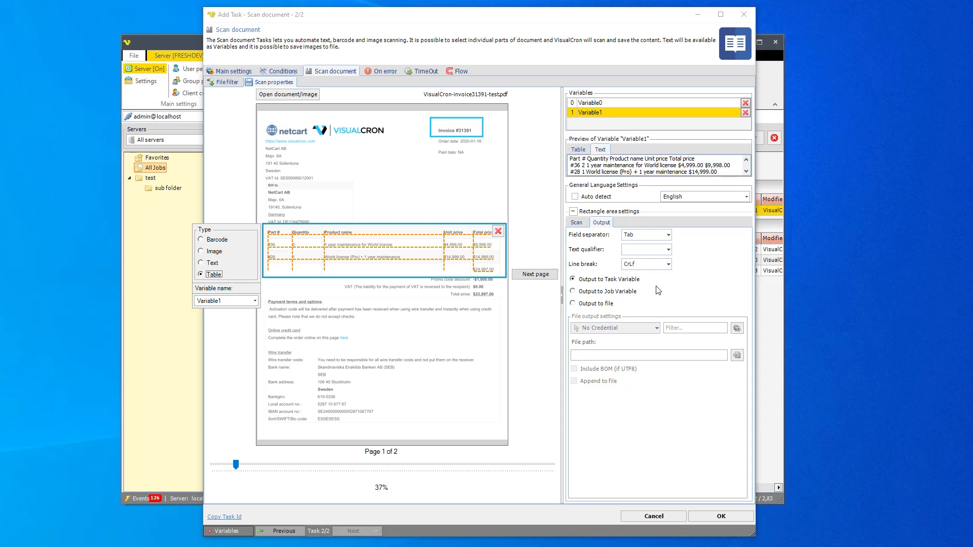
mouse_move(625, 295)
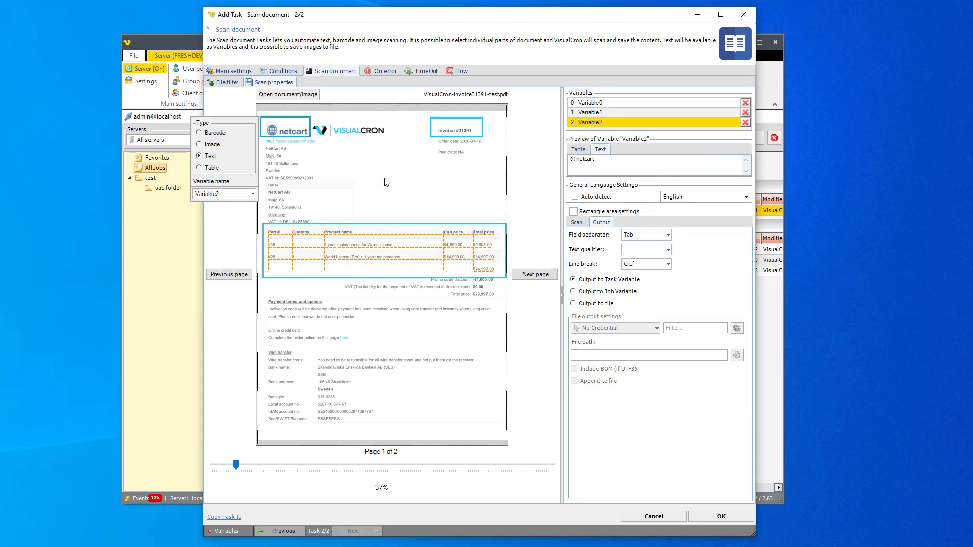
- Set the netcart logo area Variable2 to the Image scan type
left_click(199, 144)
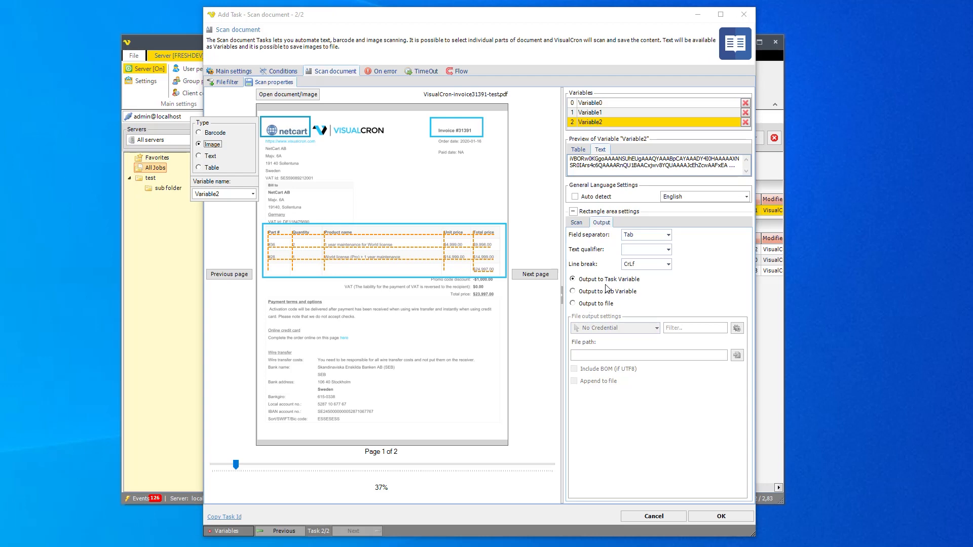
mouse_move(605, 285)
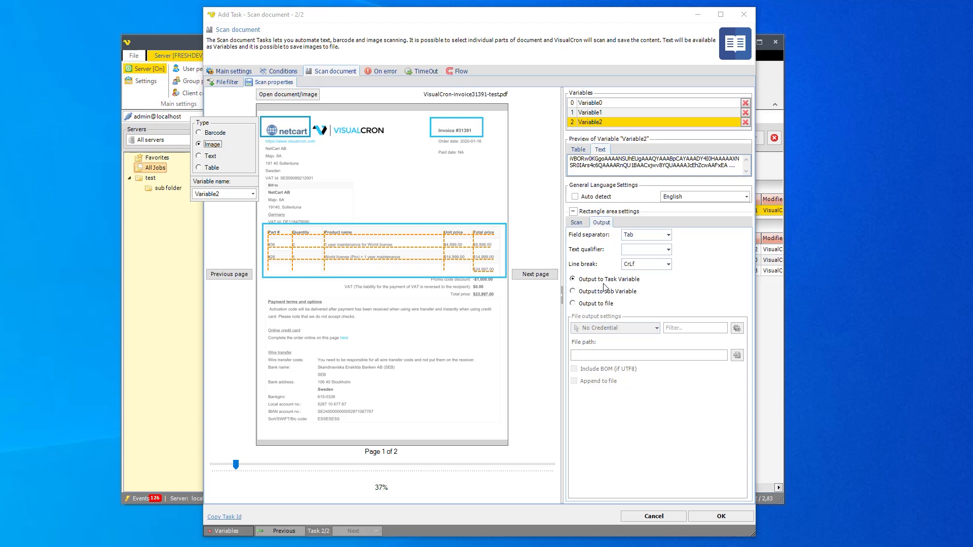
mouse_move(552, 261)
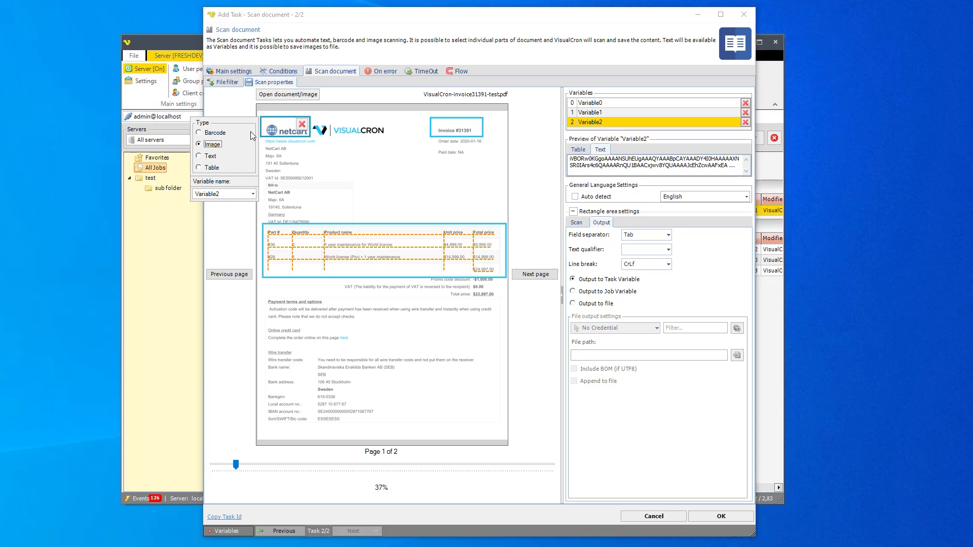
mouse_move(301, 125)
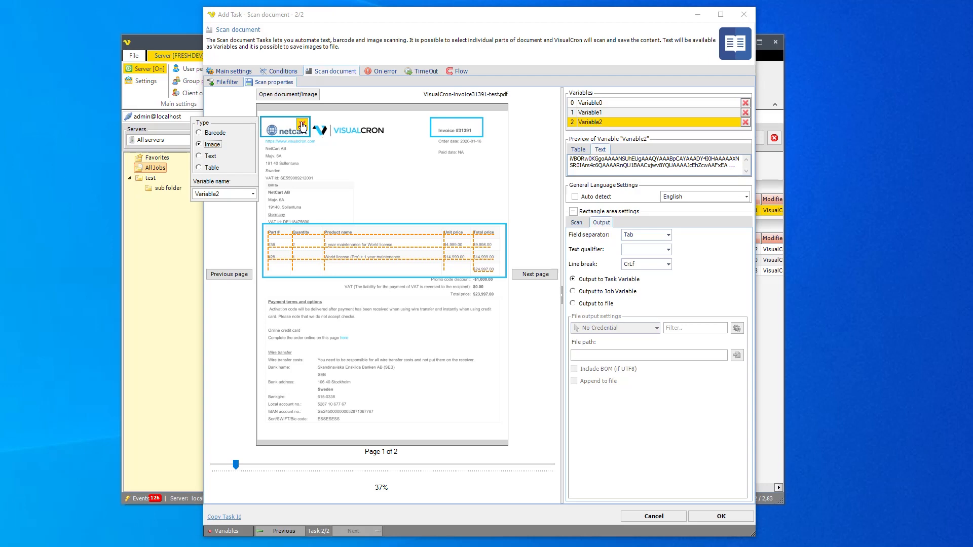
- Delete the netcart logo scan area, Variable2
left_click(746, 122)
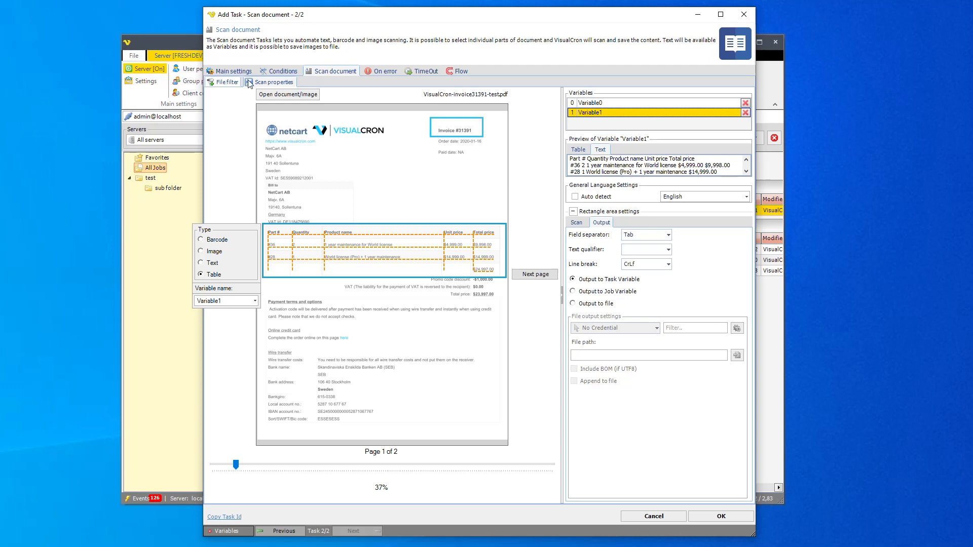
- Display Variable1's table scan settings with row and column intervals
left_click(577, 222)
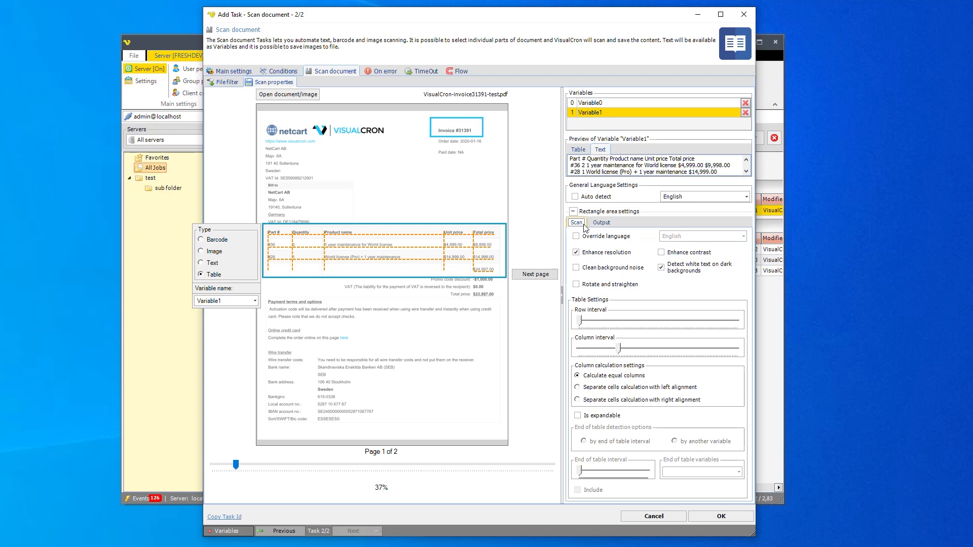
mouse_move(404, 228)
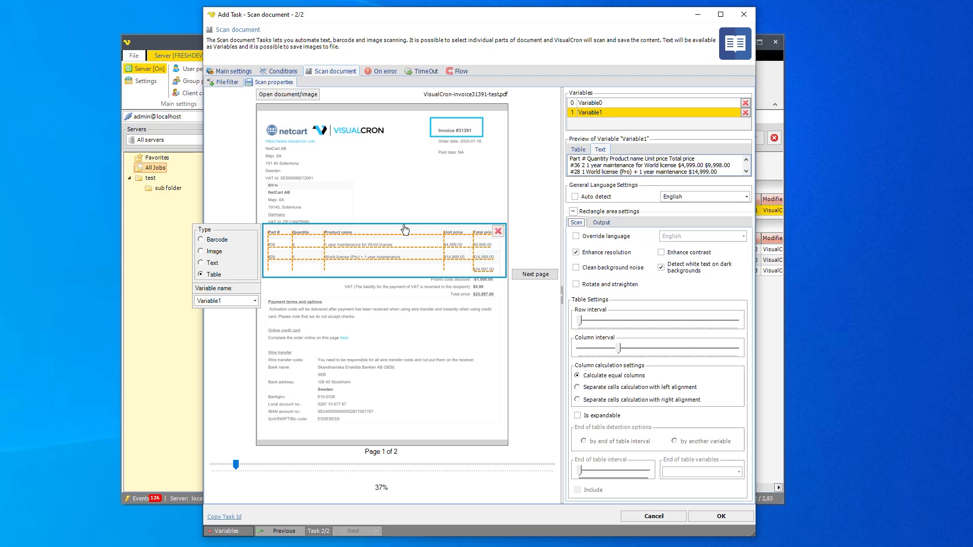
left_click(499, 230)
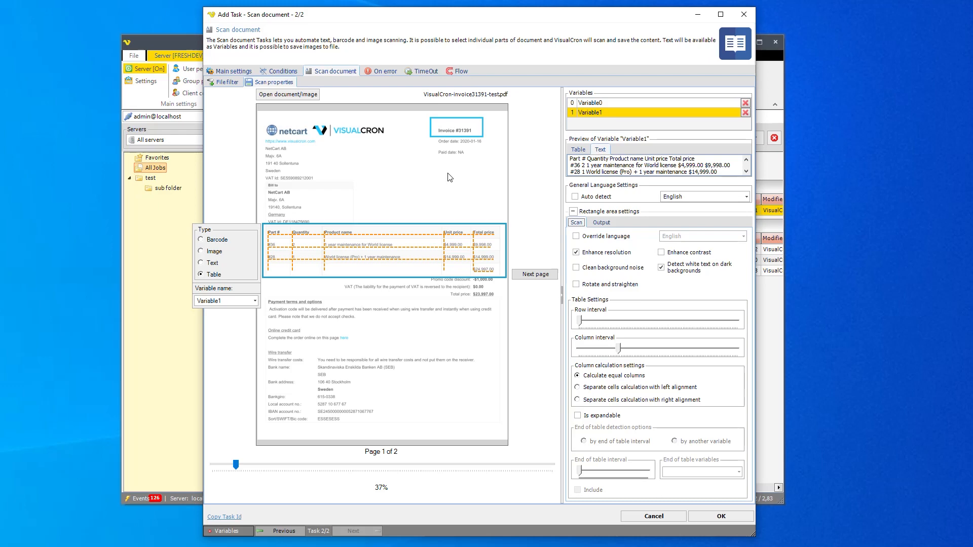
mouse_move(252, 292)
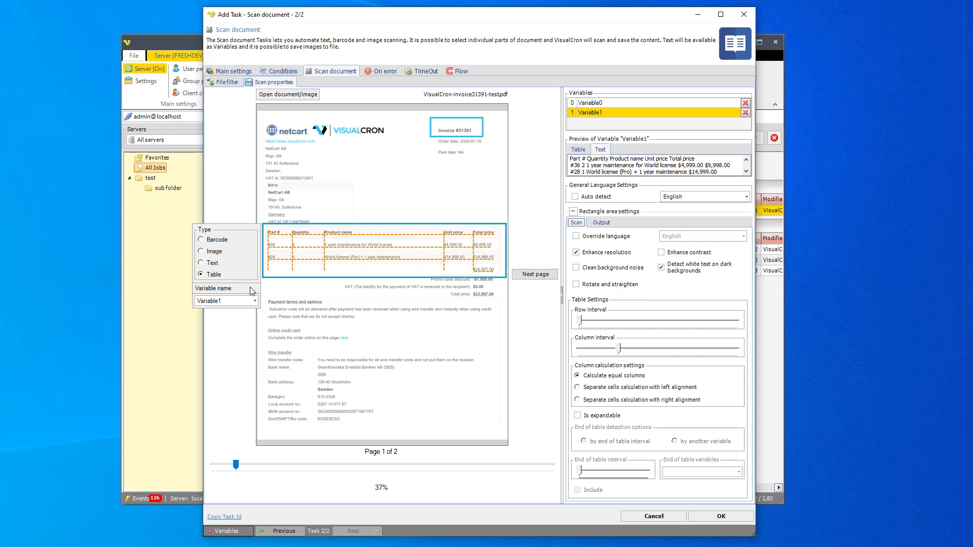